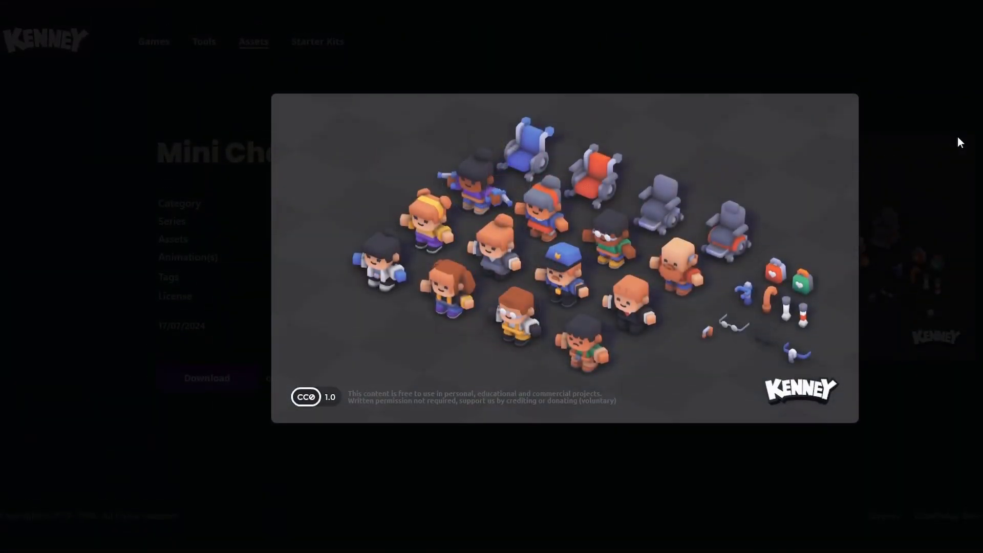
pyautogui.moveTo(803, 83)
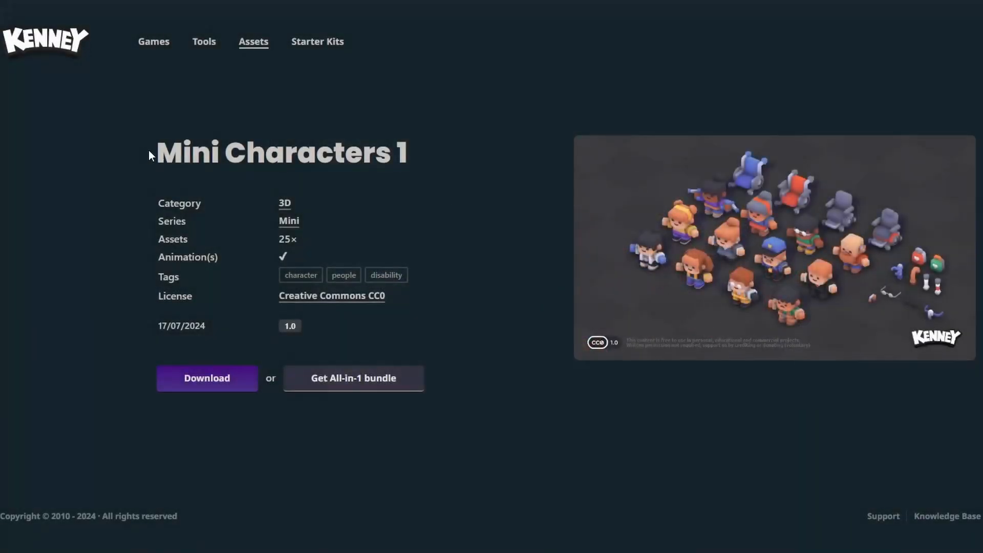
pyautogui.moveTo(585, 435)
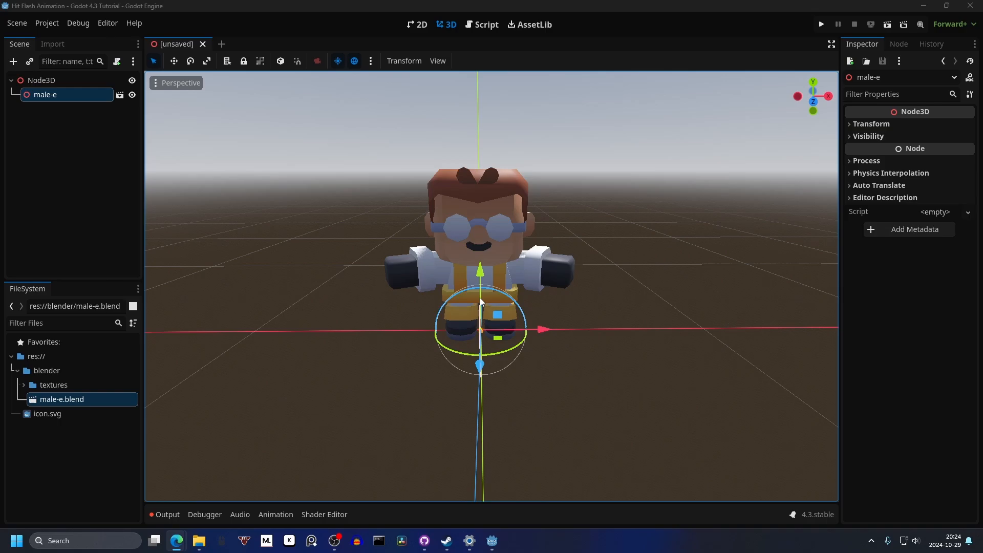
# Add an AnimationPlayer under the root Node3D and start a new animation from the Animation menu
pyautogui.click(325, 219)
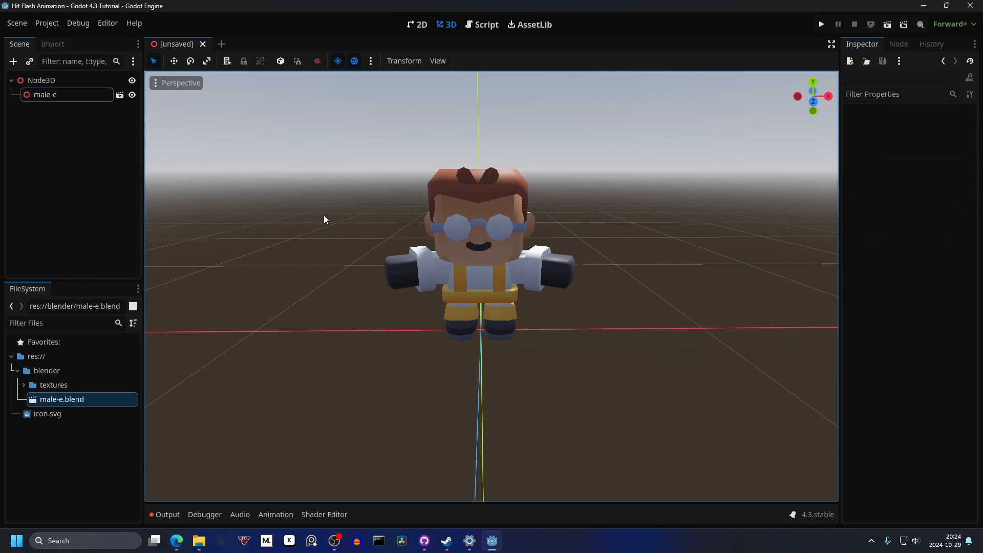
pyautogui.click(41, 79)
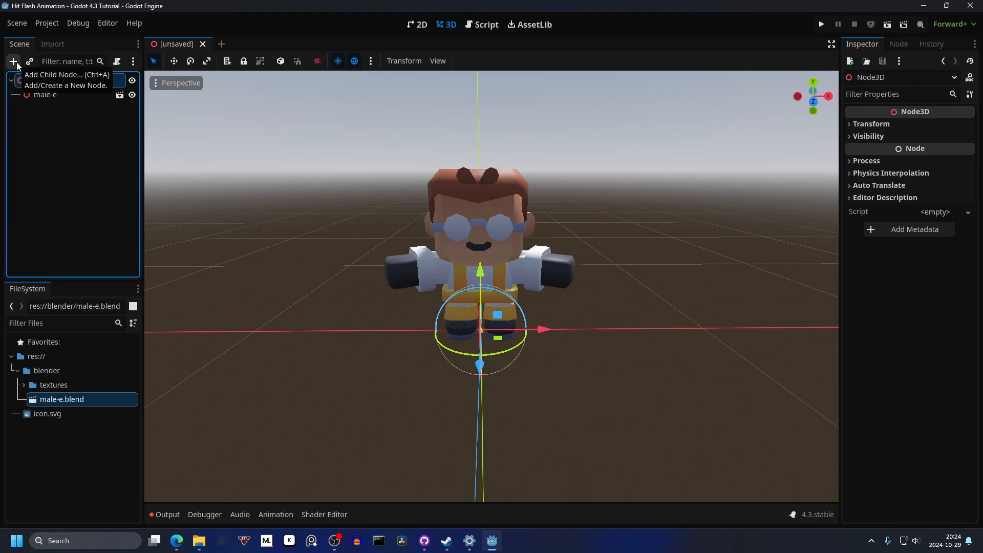
pyautogui.click(66, 75)
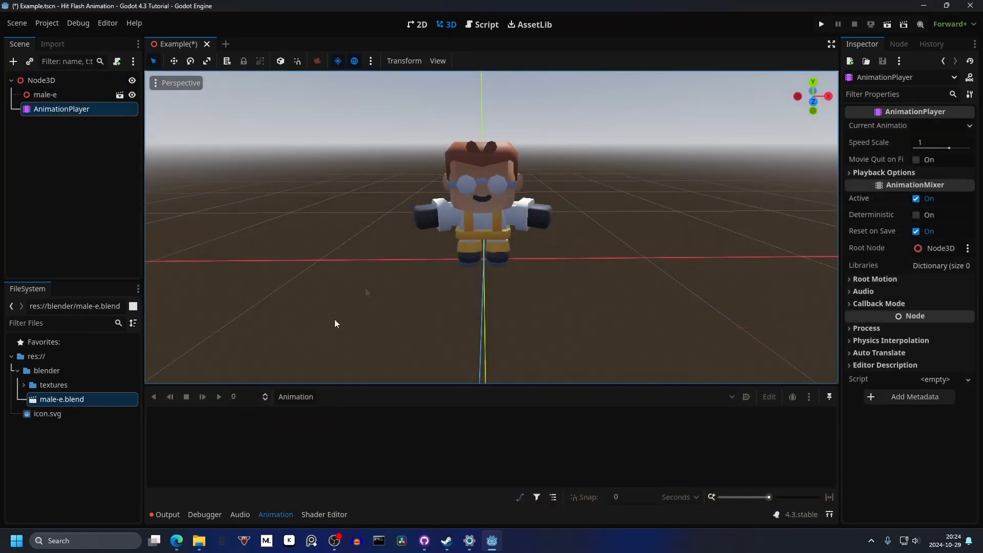
pyautogui.click(295, 396)
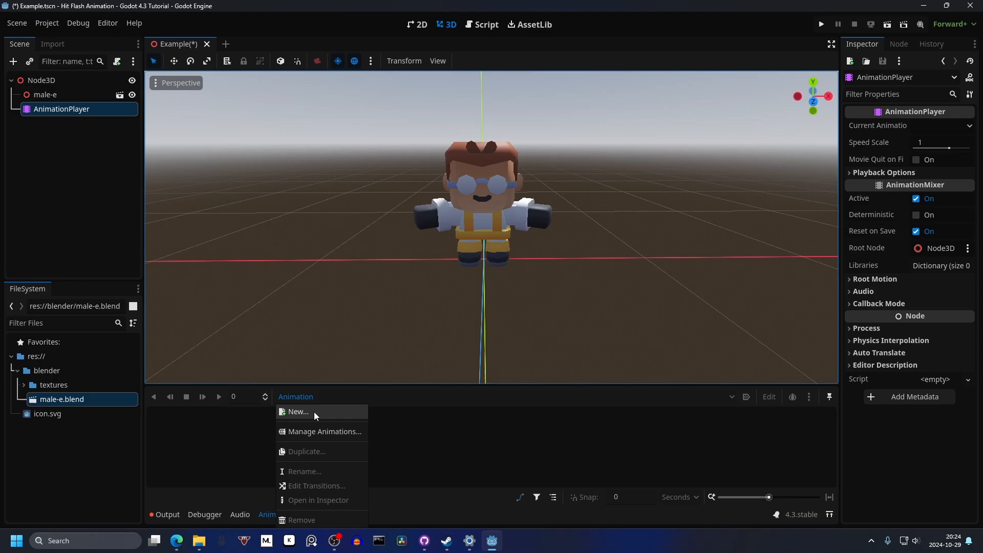
pyautogui.click(298, 412)
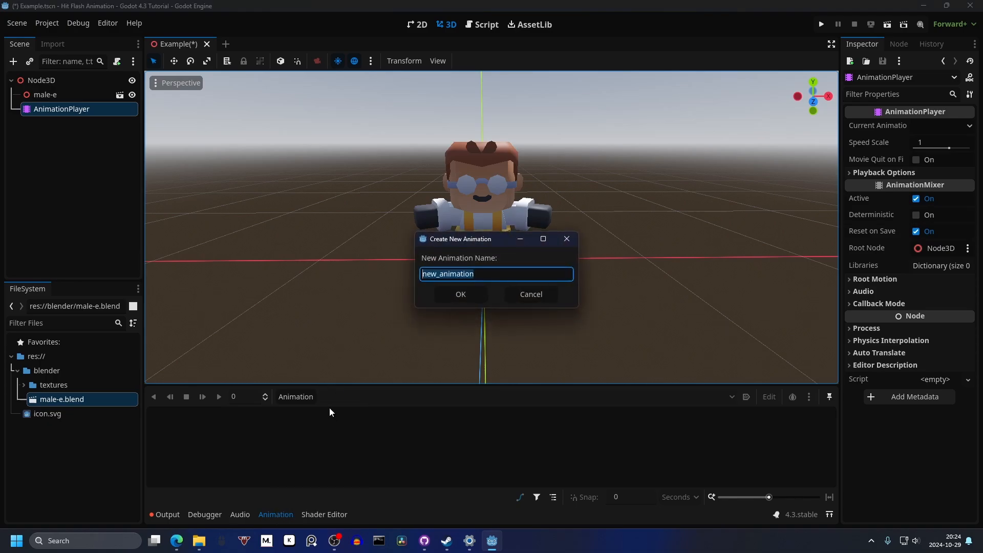
# Confirm the new 'flash' animation and set its length to 0.2 seconds
pyautogui.click(459, 294)
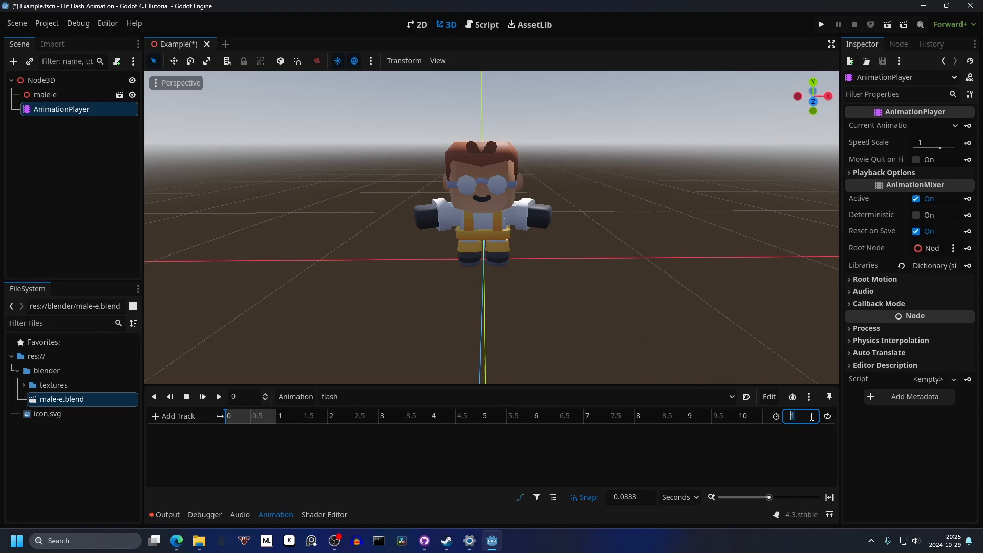
pyautogui.write('0.2')
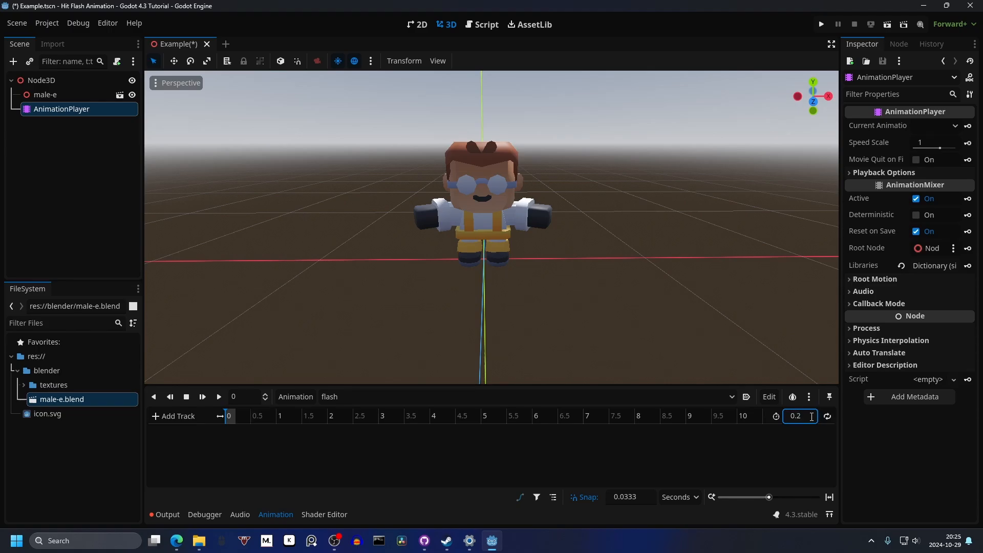
pyautogui.moveTo(263, 468)
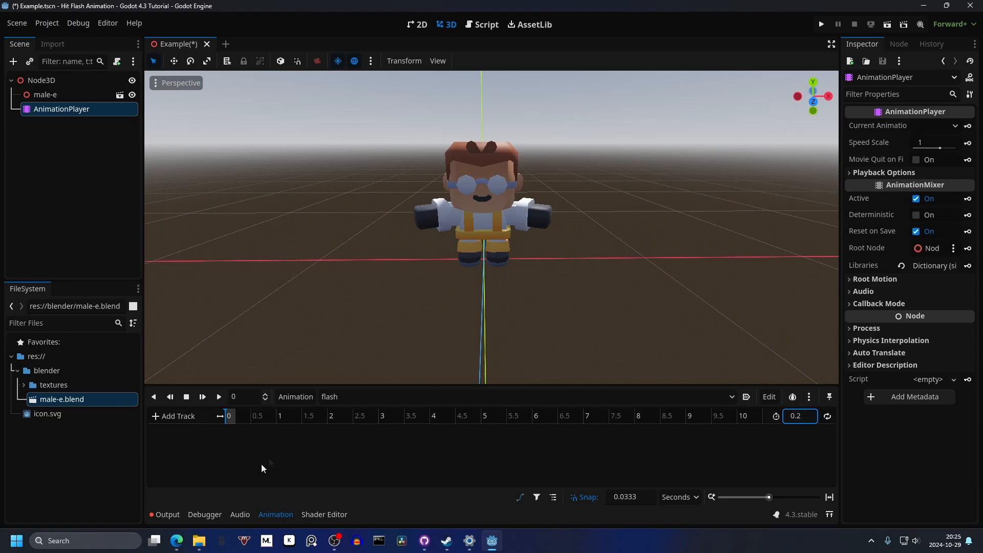
pyautogui.moveTo(251, 446)
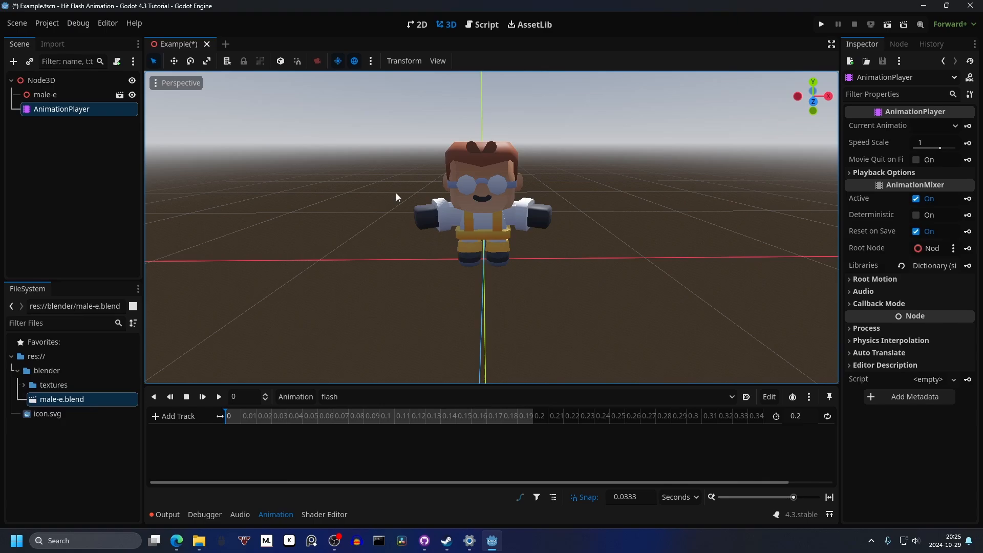
pyautogui.moveTo(82, 98)
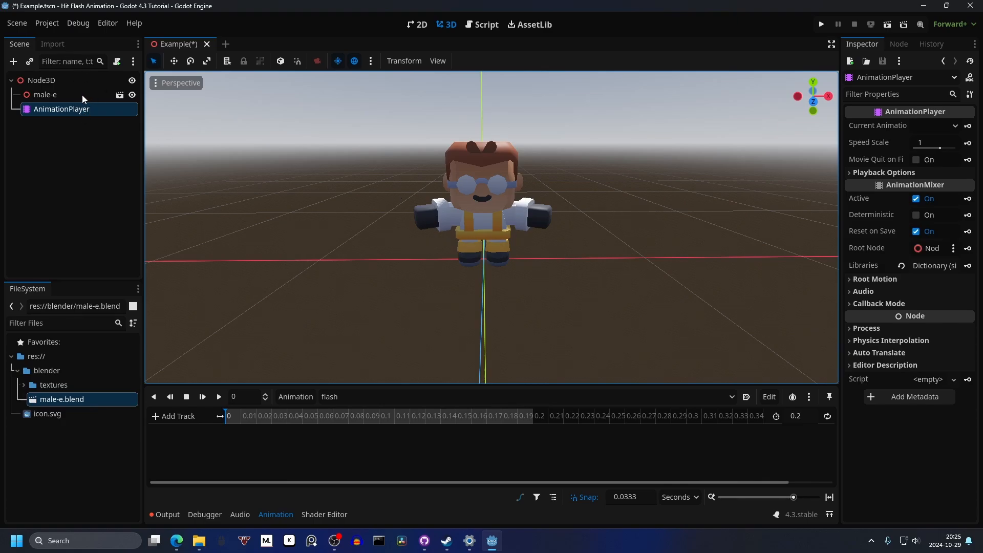
# Enable Editable Children on male-e and expand the head-mesh's Mesh resource
pyautogui.rightClick(45, 94)
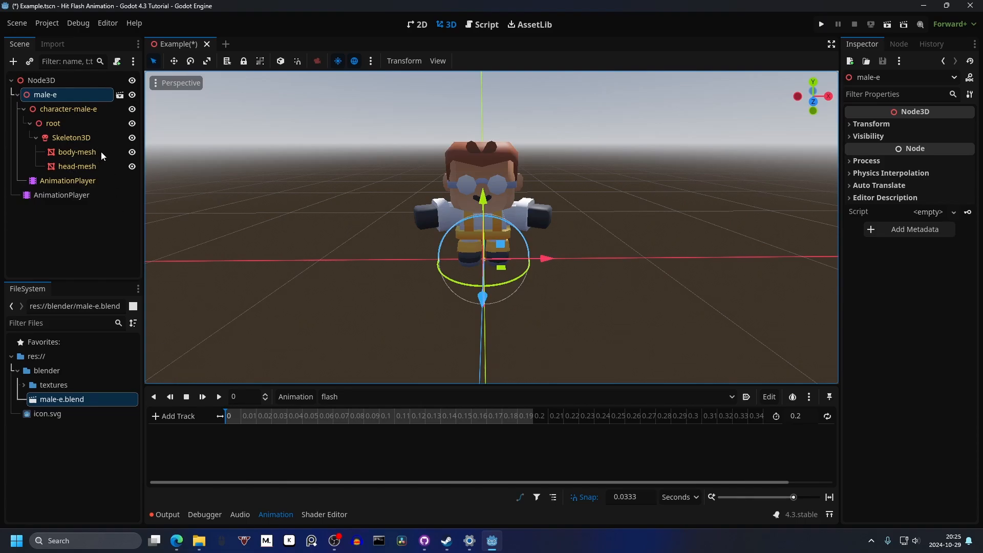
pyautogui.click(76, 151)
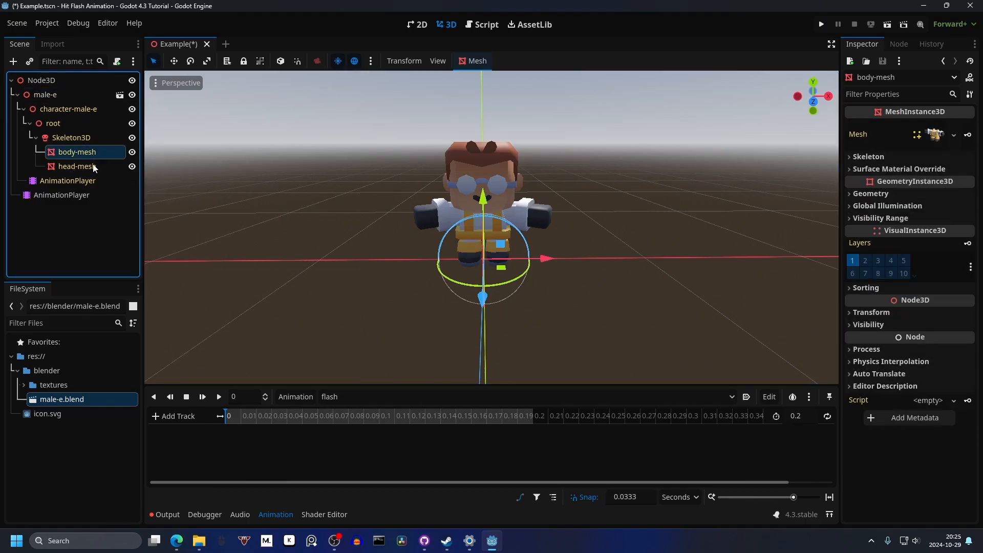
pyautogui.click(77, 166)
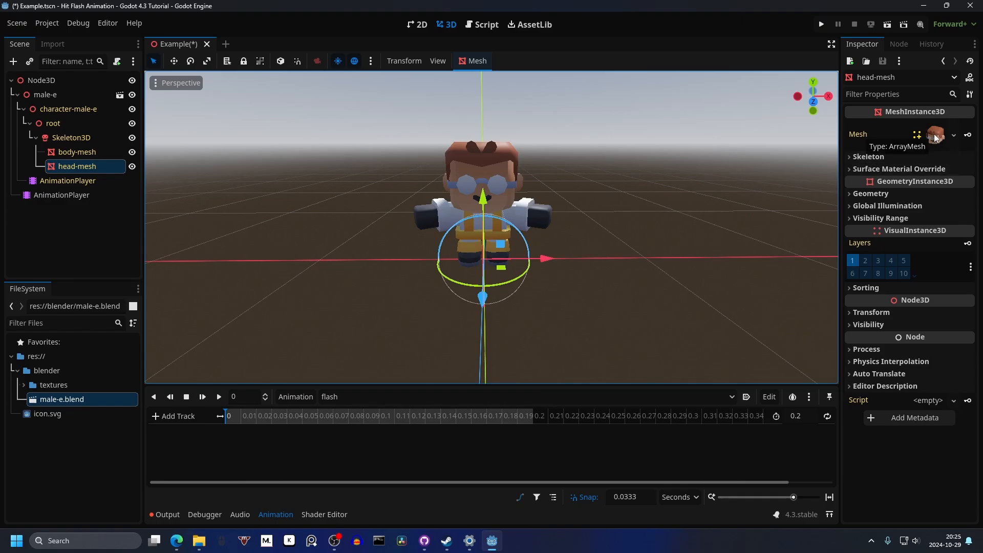
pyautogui.click(931, 134)
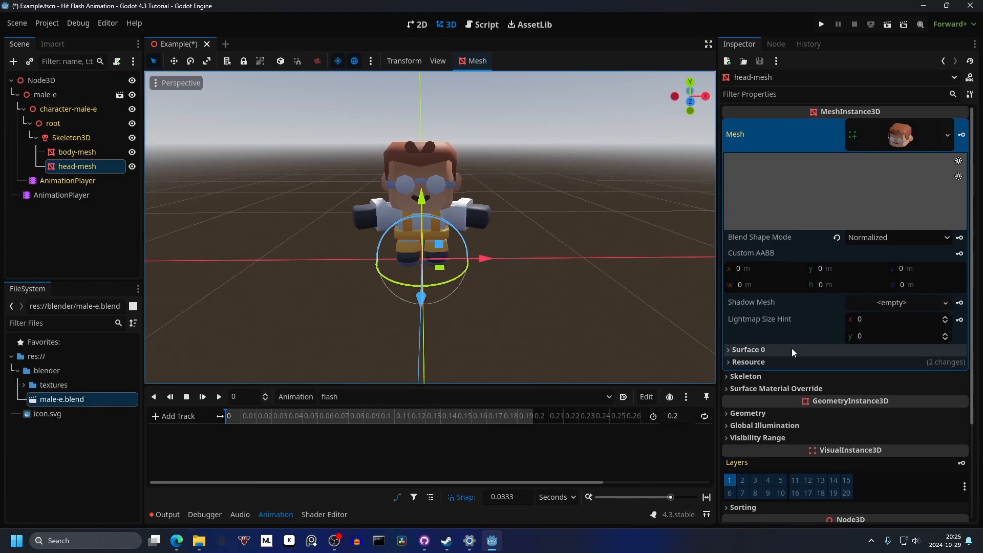
# Enable Emission on the head mesh's Surface 0 colormap material and make the mesh unique
pyautogui.click(747, 349)
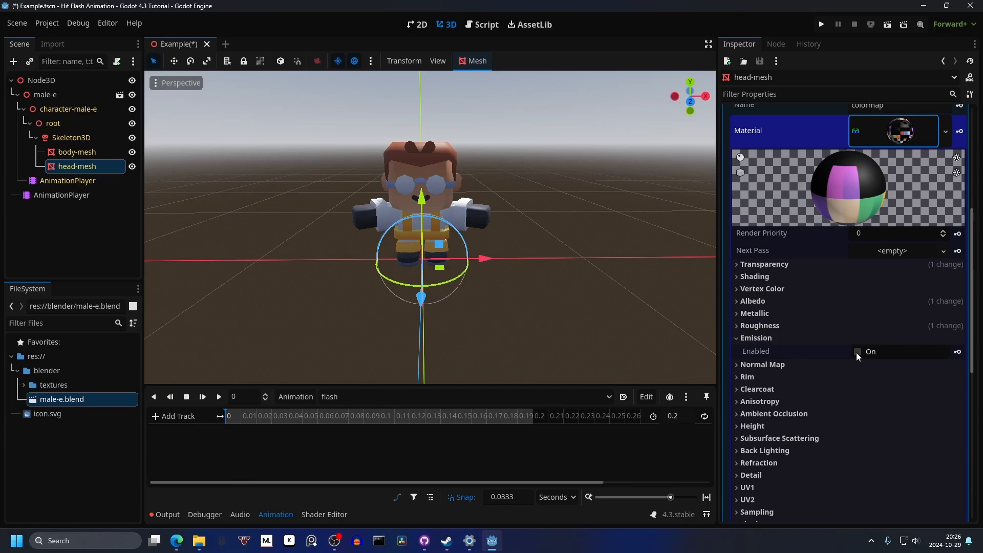
pyautogui.click(756, 337)
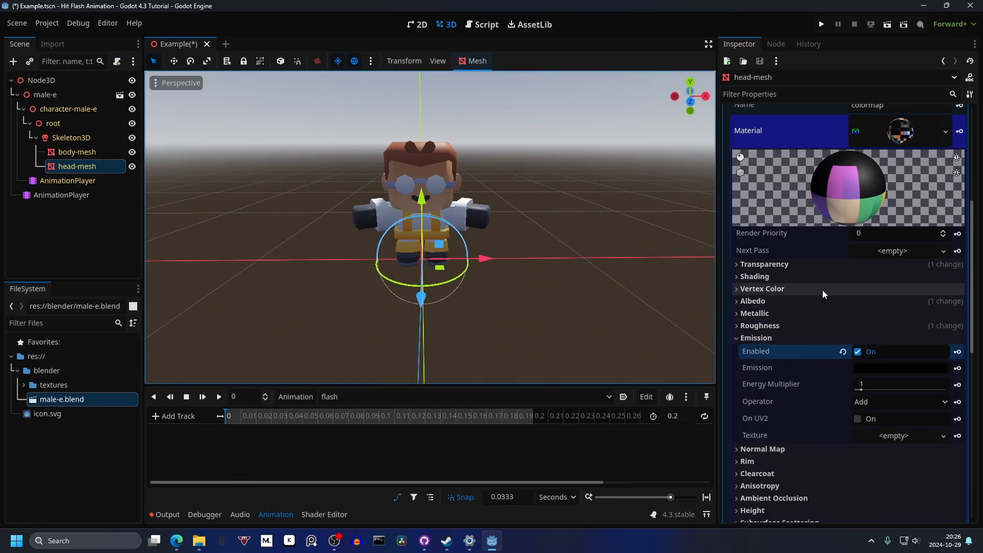
pyautogui.scroll(3)
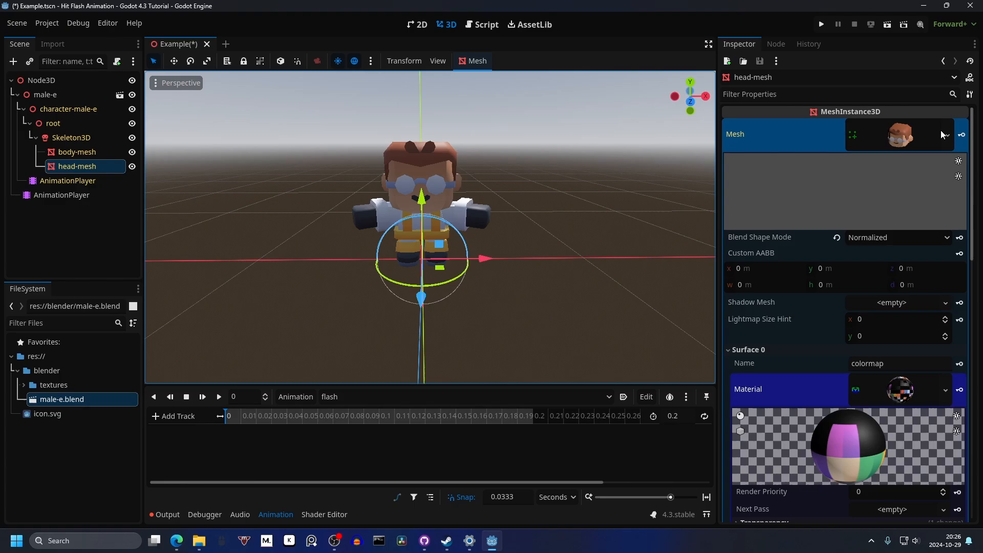
pyautogui.click(946, 134)
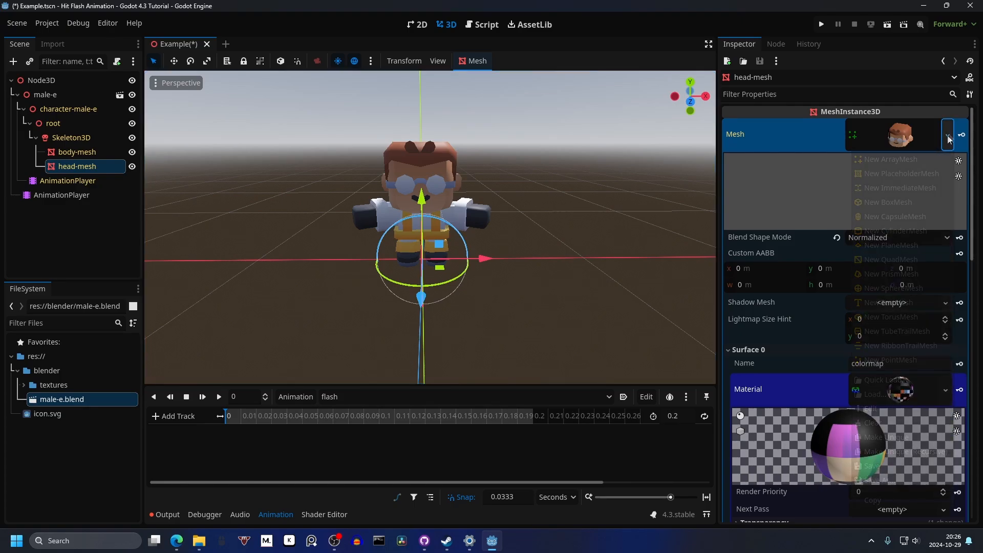
pyautogui.click(947, 134)
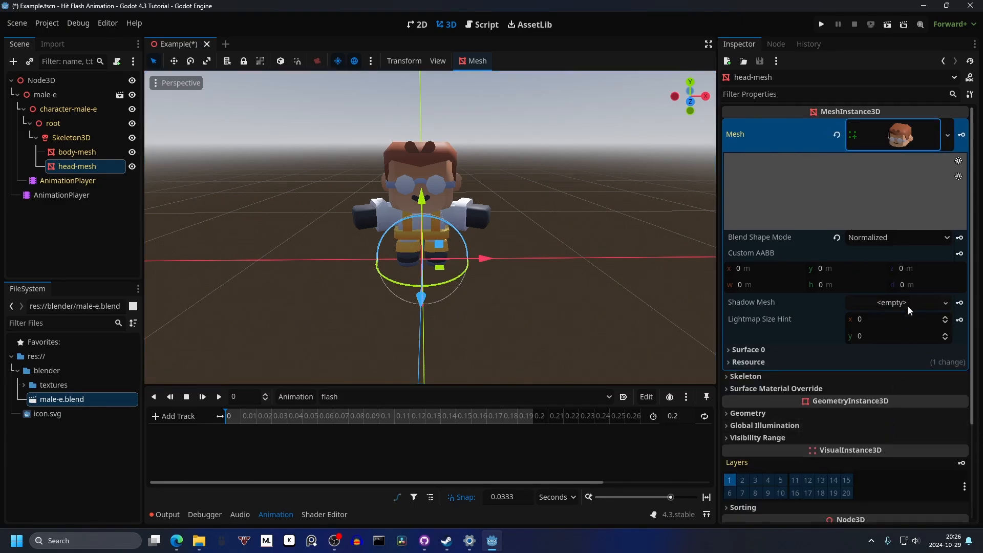
pyautogui.click(747, 350)
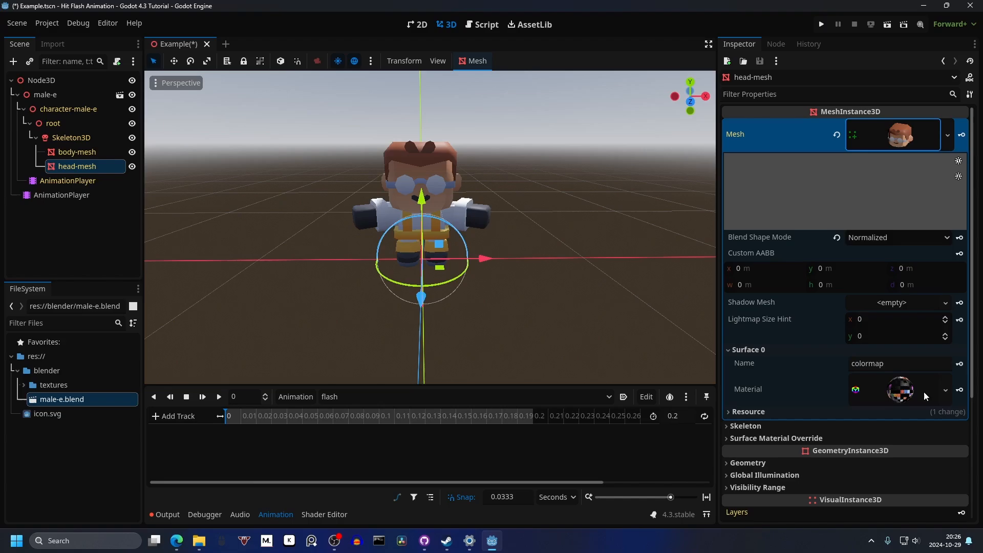
pyautogui.click(945, 390)
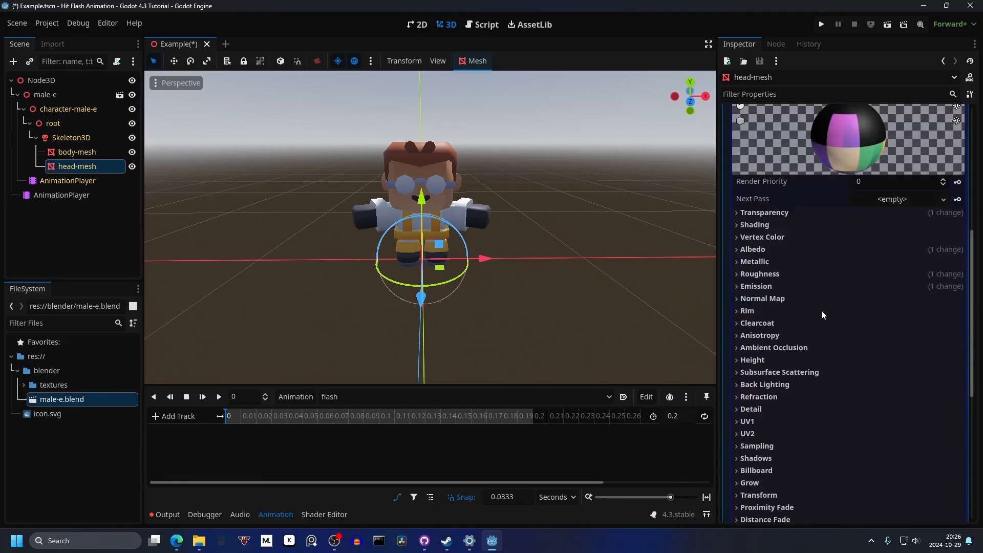
# Key the head mesh's black emission colour at 0 s and 0.2 s of the flash animation
pyautogui.click(756, 285)
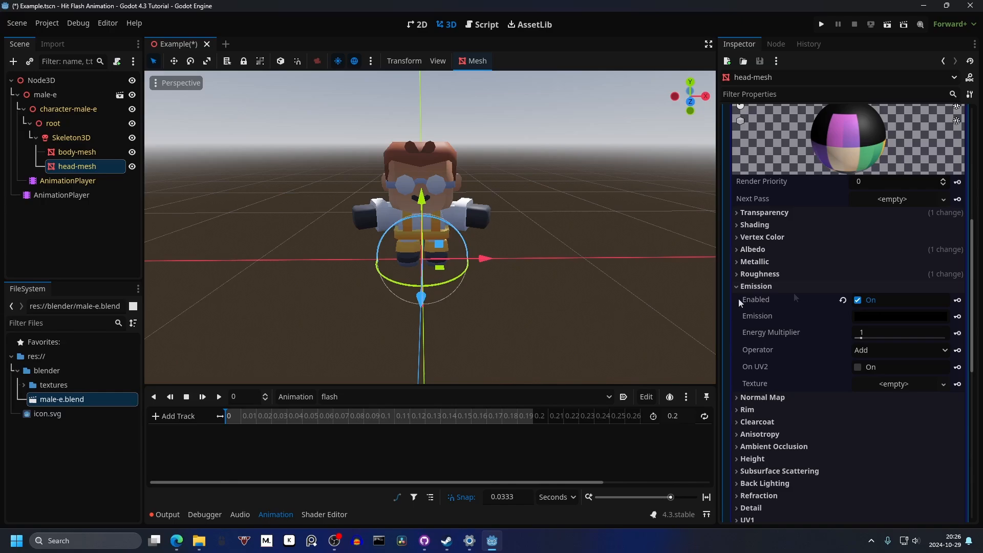
pyautogui.moveTo(757, 323)
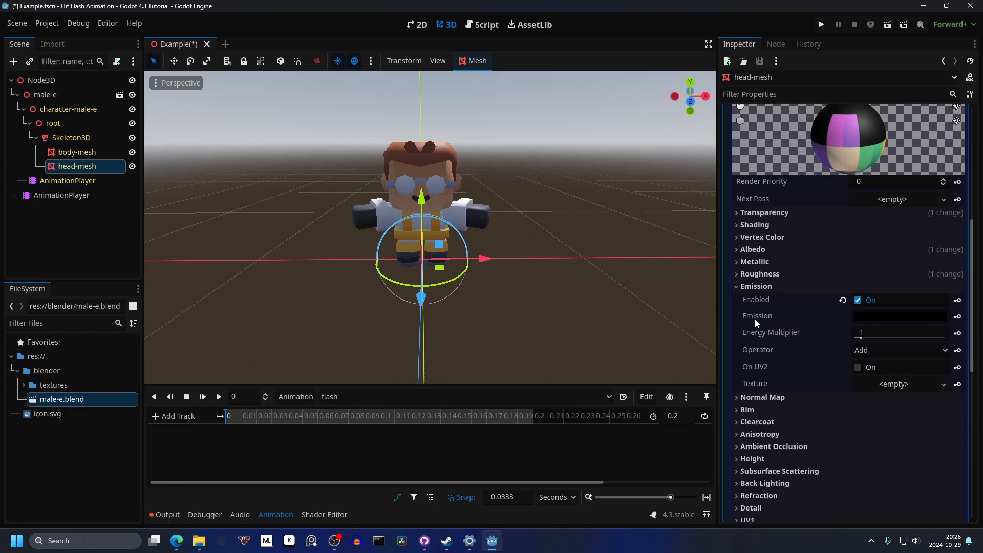
pyautogui.click(957, 316)
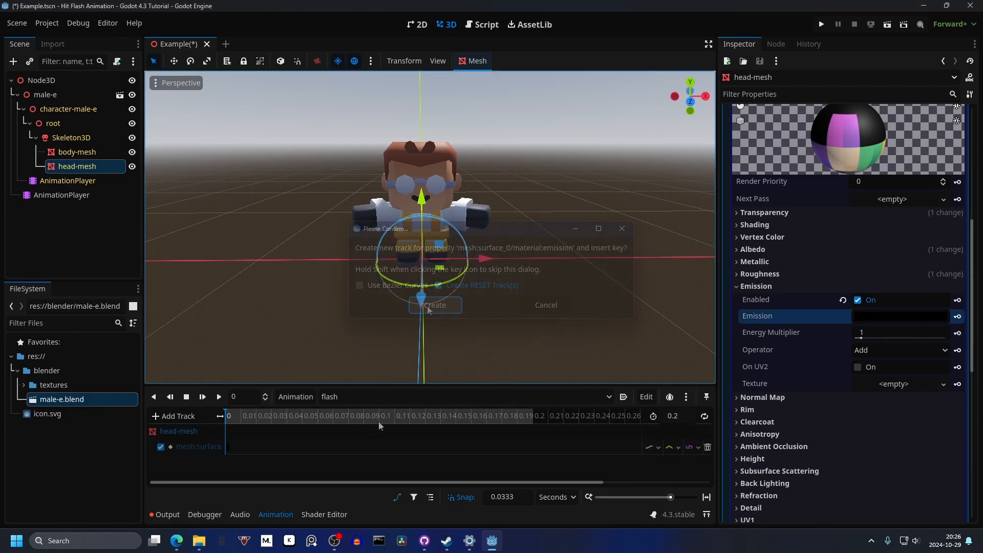
pyautogui.click(434, 306)
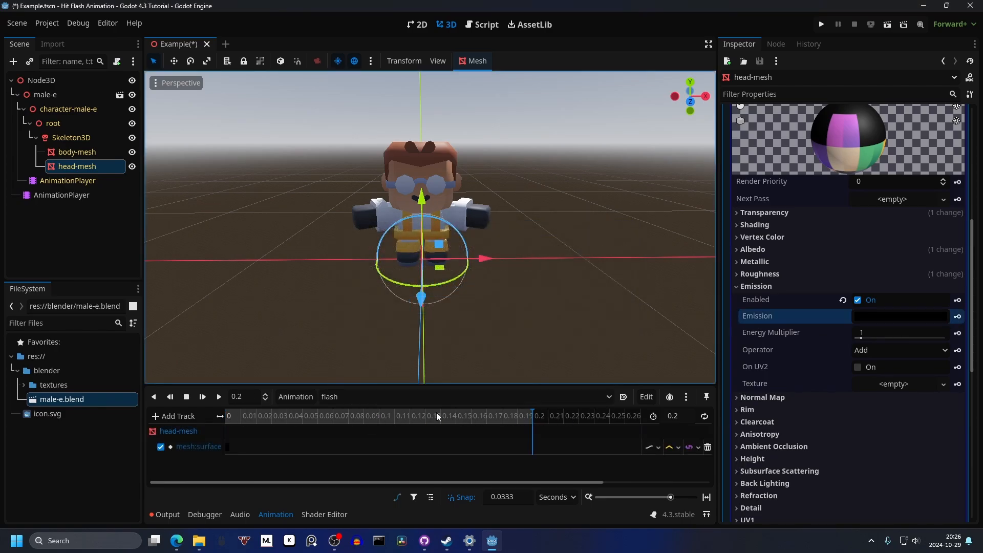
pyautogui.moveTo(366, 387)
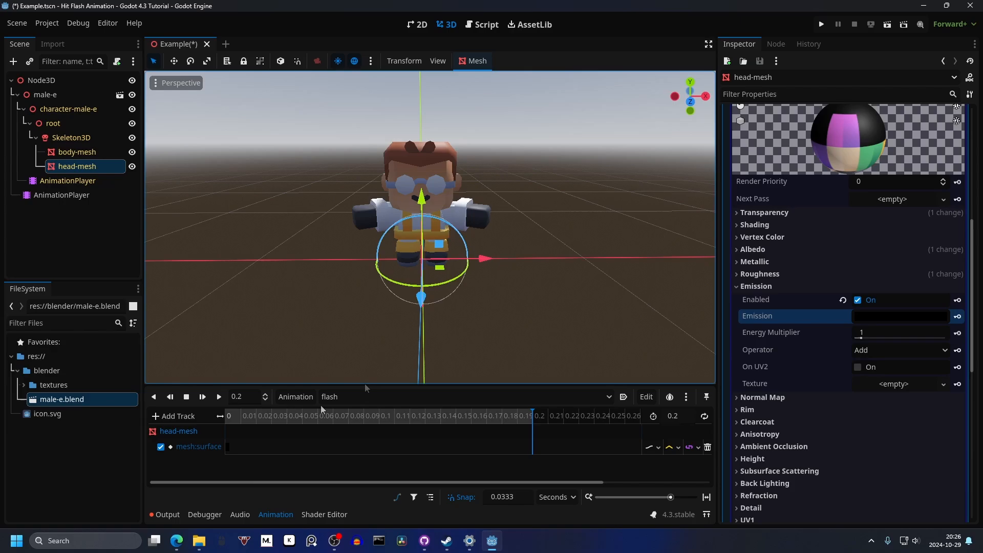
pyautogui.click(481, 342)
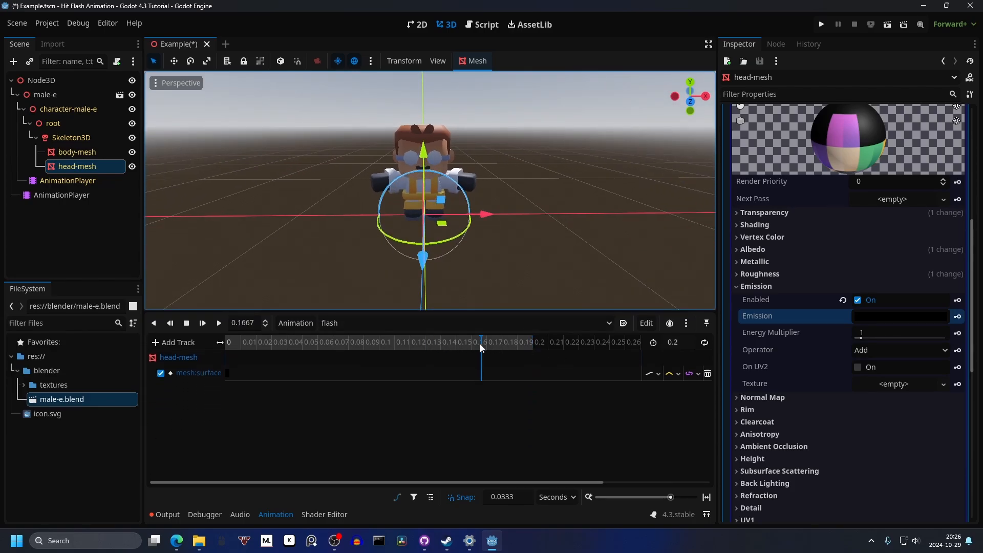
# Move the playhead to 0.1 s and adjust the emission colour for the midpoint key
pyautogui.click(531, 343)
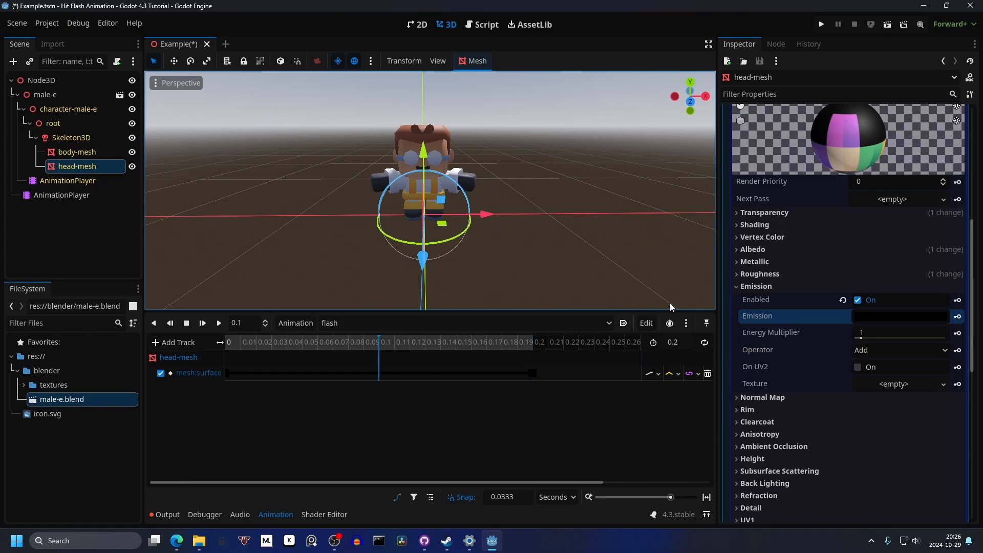
pyautogui.click(901, 316)
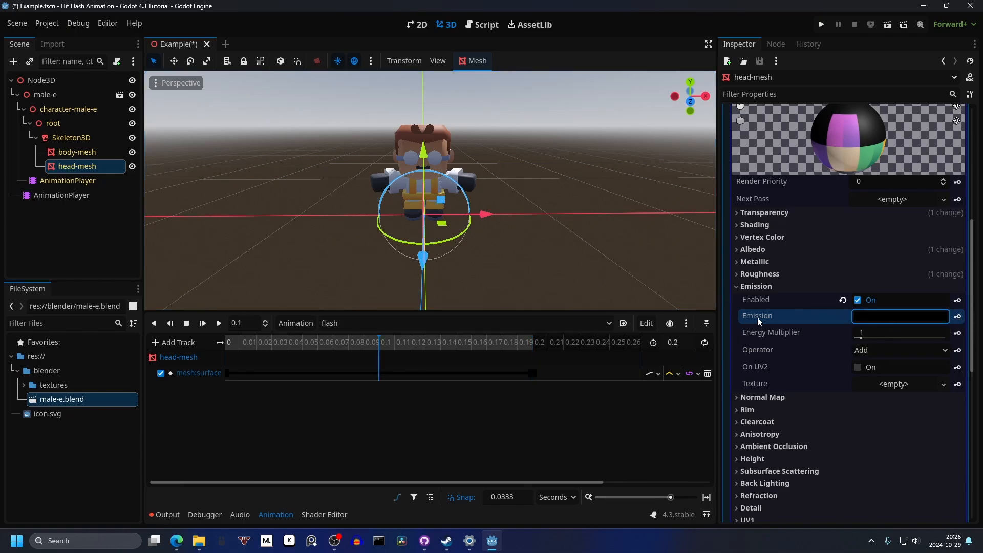
pyautogui.click(899, 316)
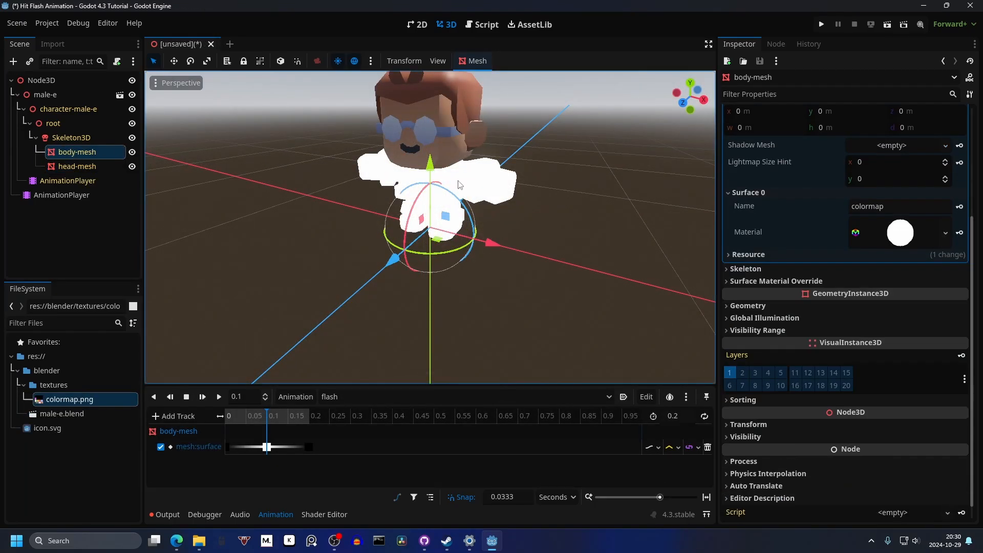
pyautogui.moveTo(725, 196)
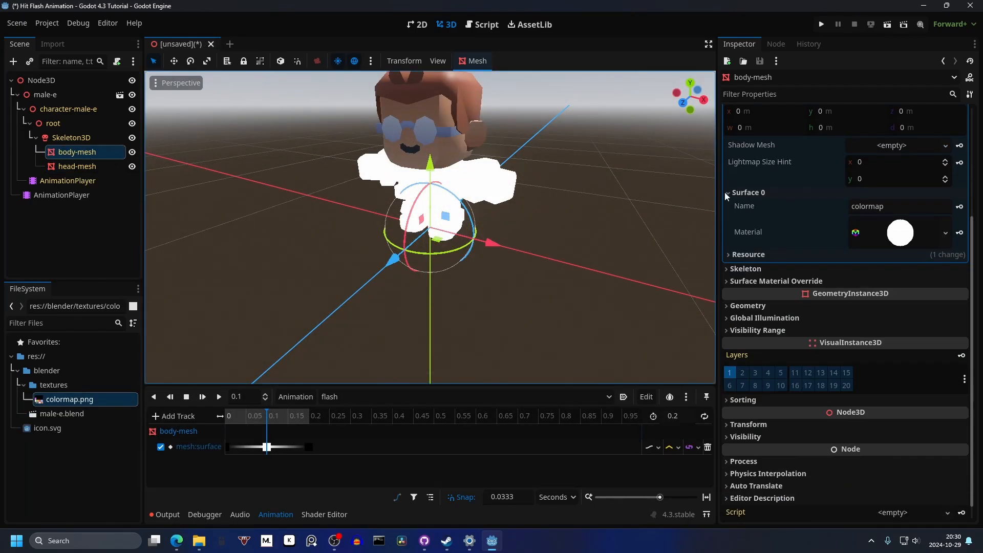
# View the body mesh's Surface 0 material, then select the head-mesh node
pyautogui.click(945, 232)
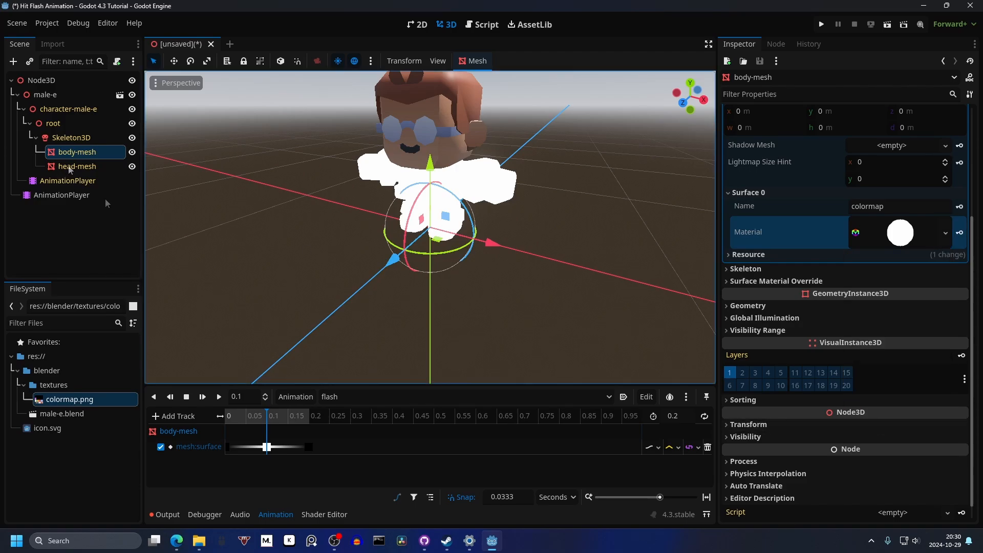
pyautogui.click(77, 166)
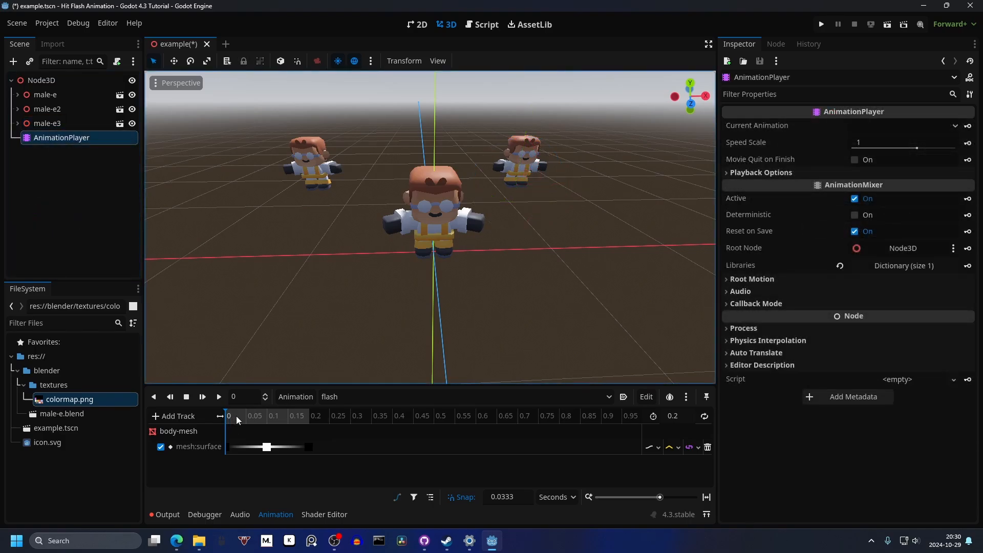
# Select the duplicate characters in the scene for removal
pyautogui.click(309, 416)
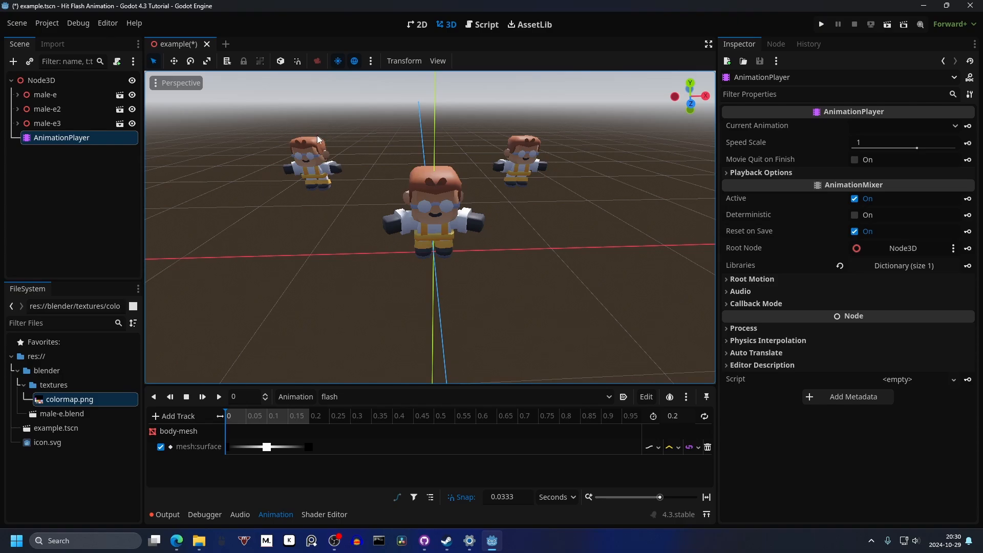
pyautogui.moveTo(404, 270)
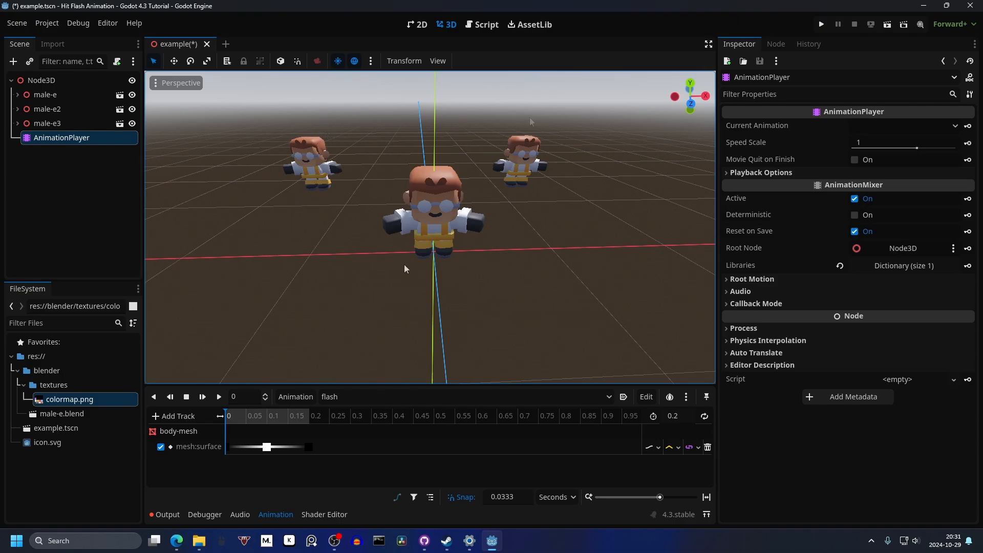
pyautogui.moveTo(535, 129)
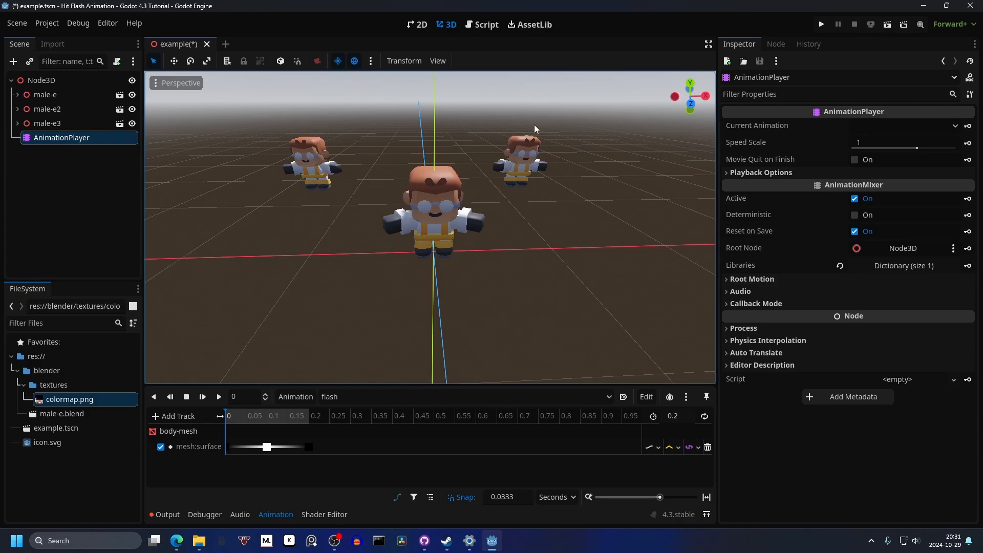
pyautogui.moveTo(525, 154)
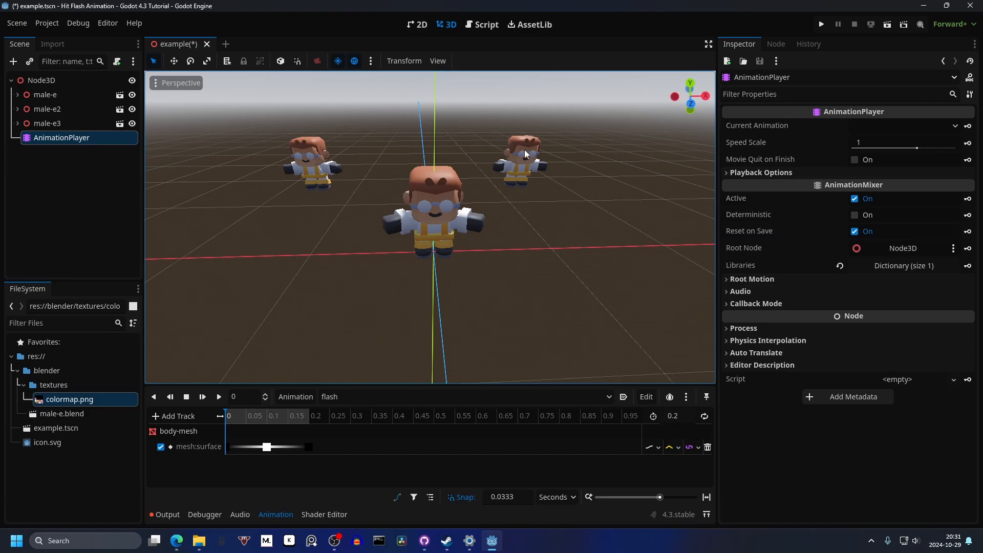
pyautogui.moveTo(310, 167)
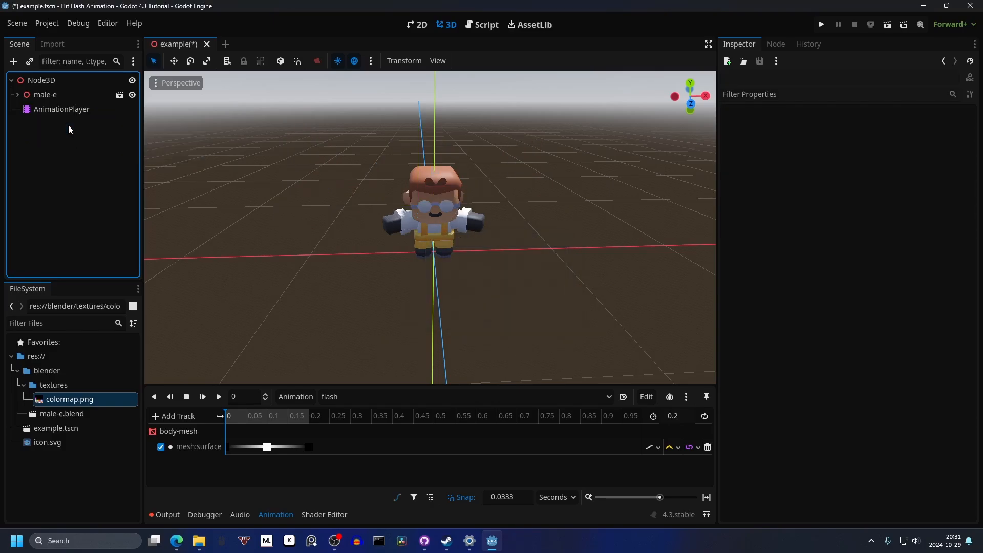
# Make body-mesh's colormap material local to scene and expand its mesh Resource section
pyautogui.click(77, 152)
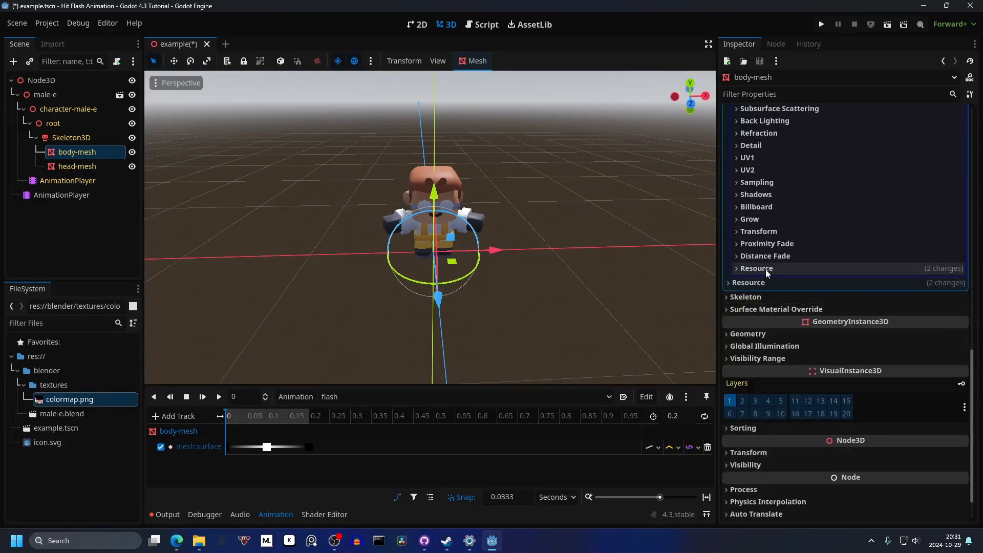
pyautogui.click(756, 268)
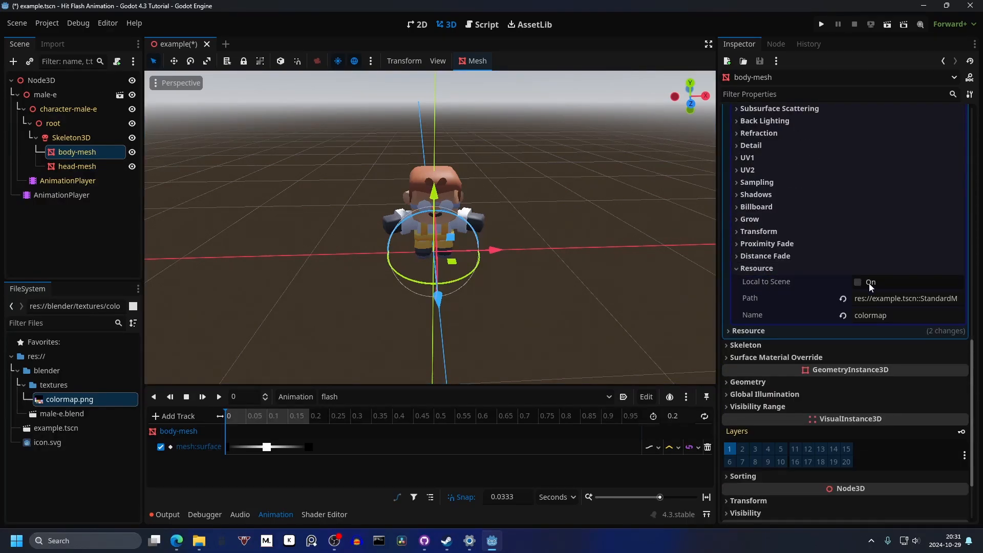
pyautogui.click(858, 282)
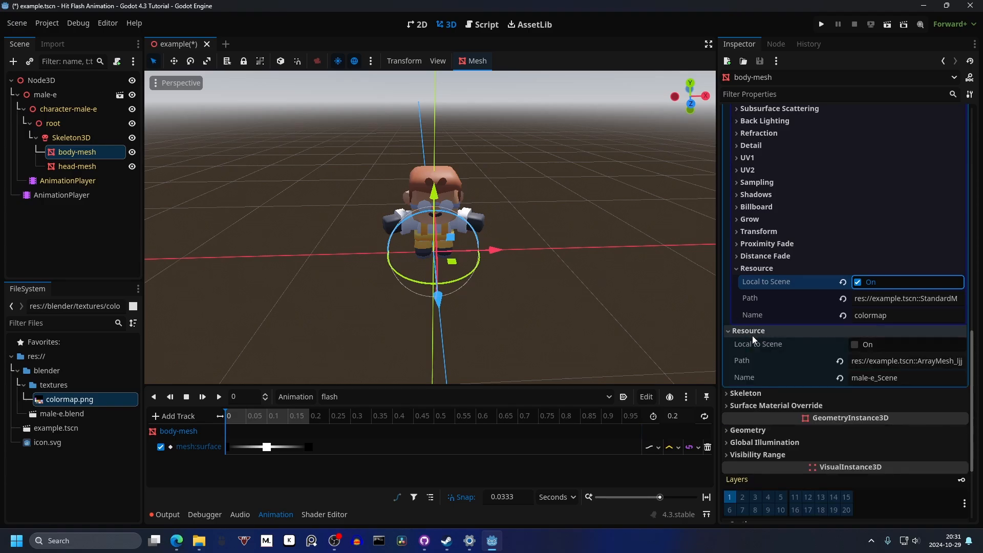
pyautogui.click(856, 344)
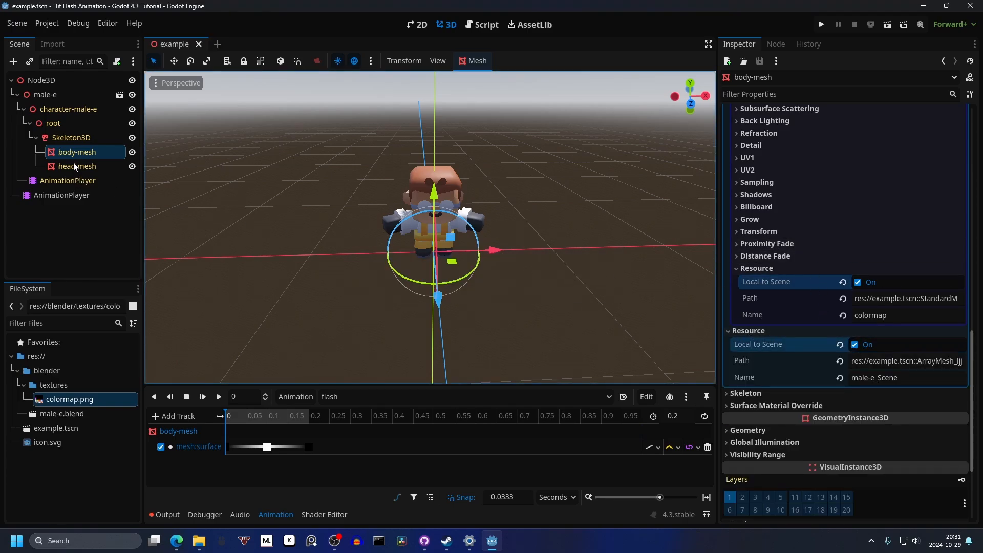
pyautogui.moveTo(78, 162)
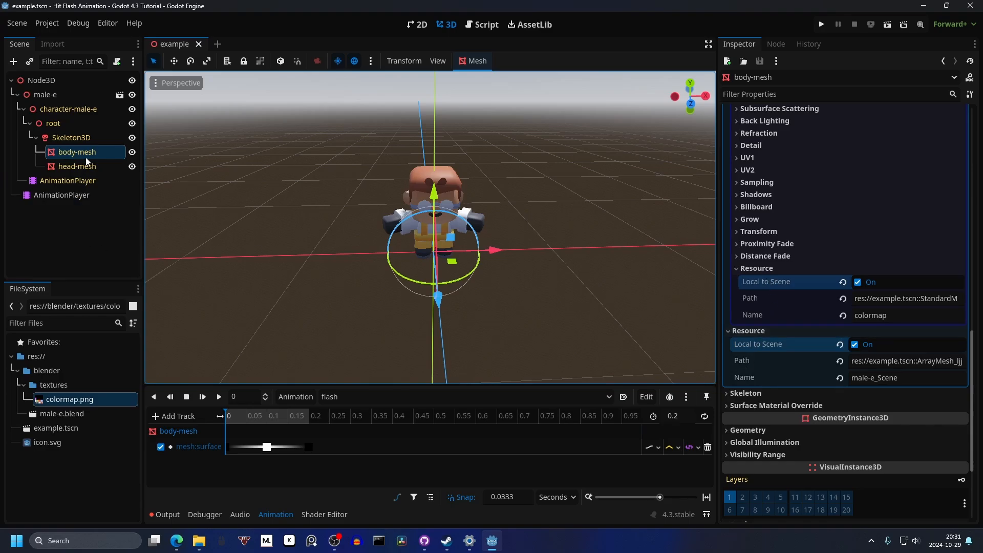
# Expand head-mesh's mesh Resource section to set it Local to Scene
pyautogui.click(77, 166)
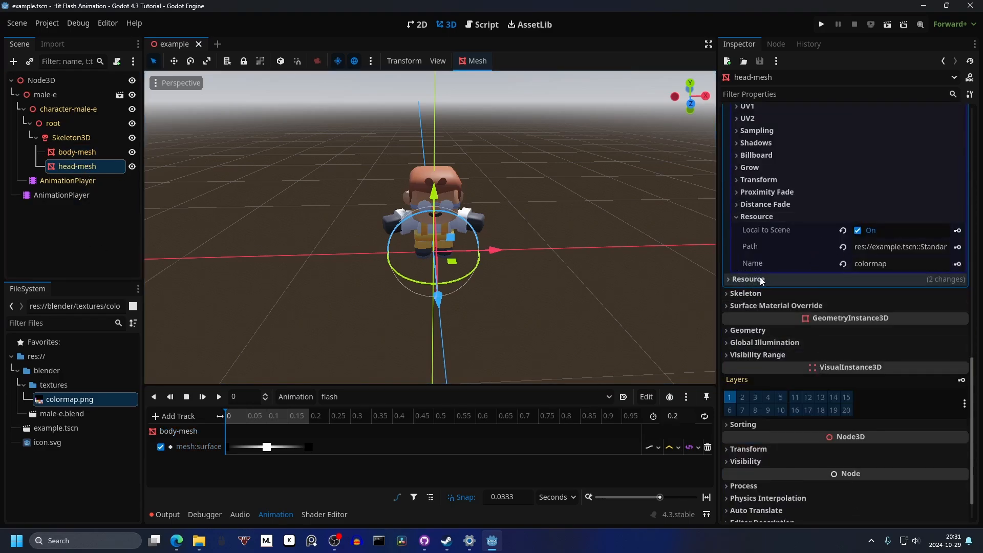
pyautogui.click(747, 278)
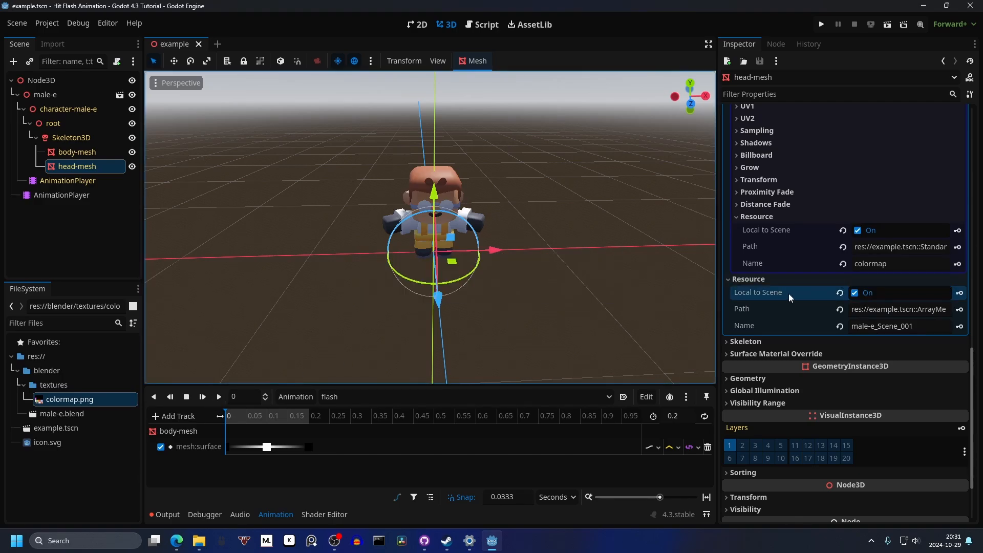
pyautogui.moveTo(347, 313)
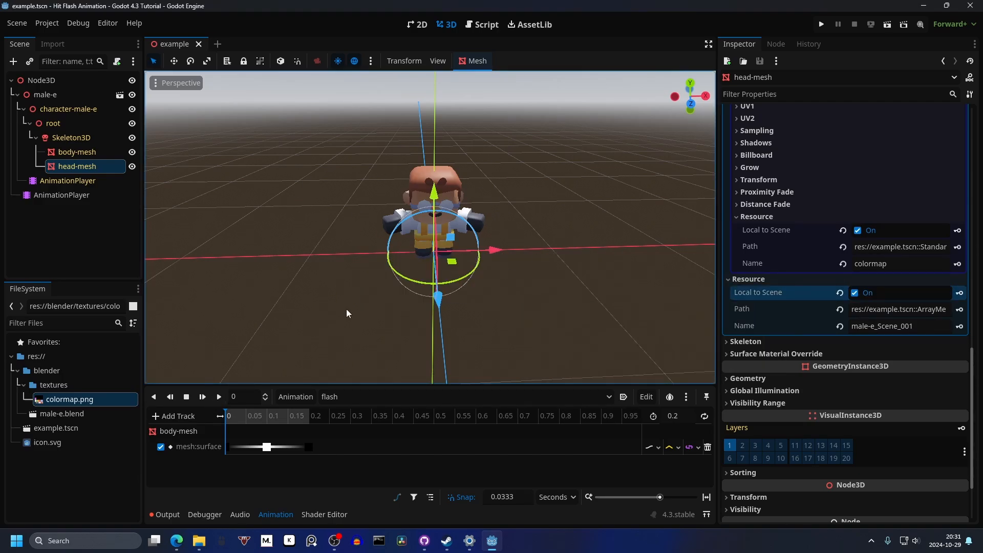
pyautogui.moveTo(218, 396)
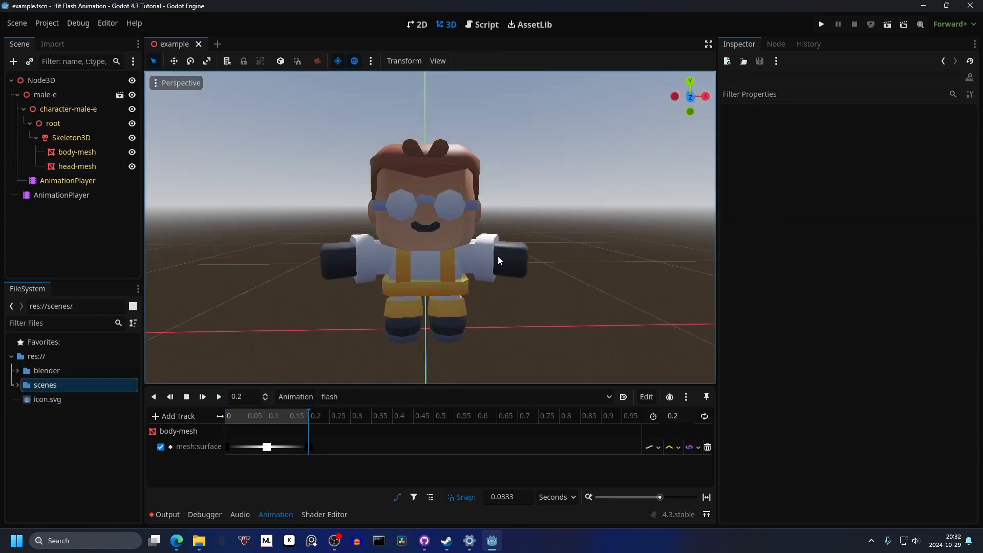
pyautogui.moveTo(413, 268)
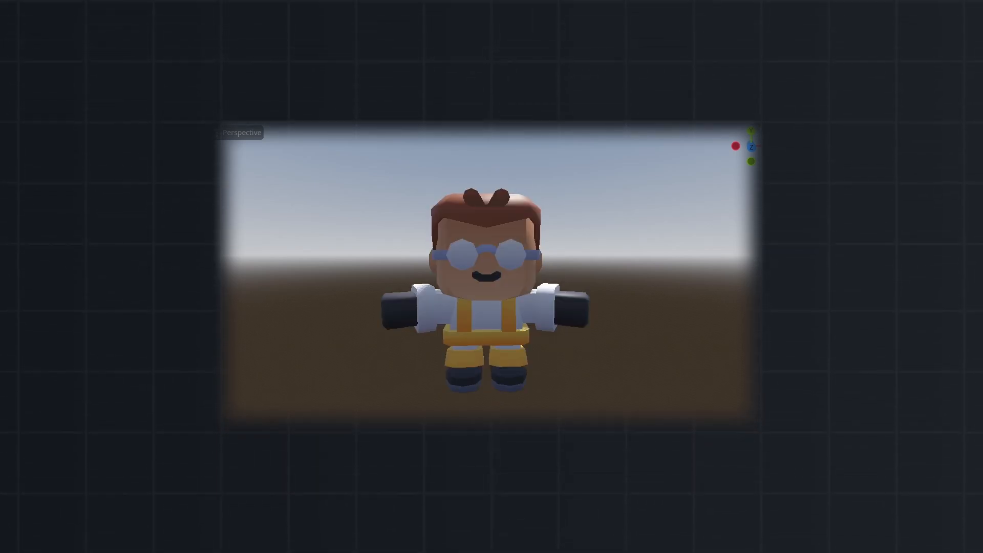
# Select the male-e character in the close-up 3D viewport
pyautogui.click(485, 313)
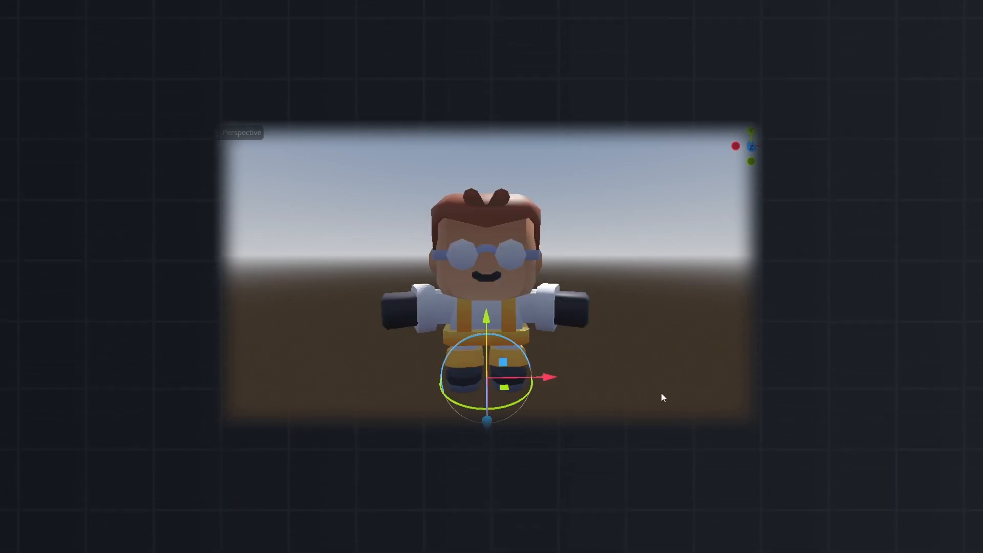